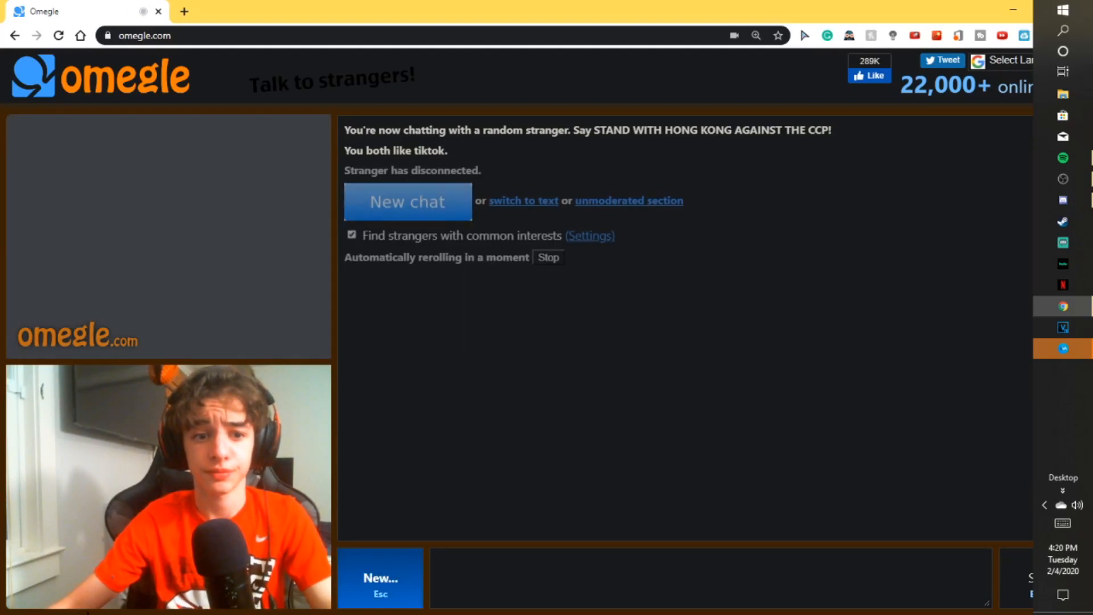
mouse_move(172, 599)
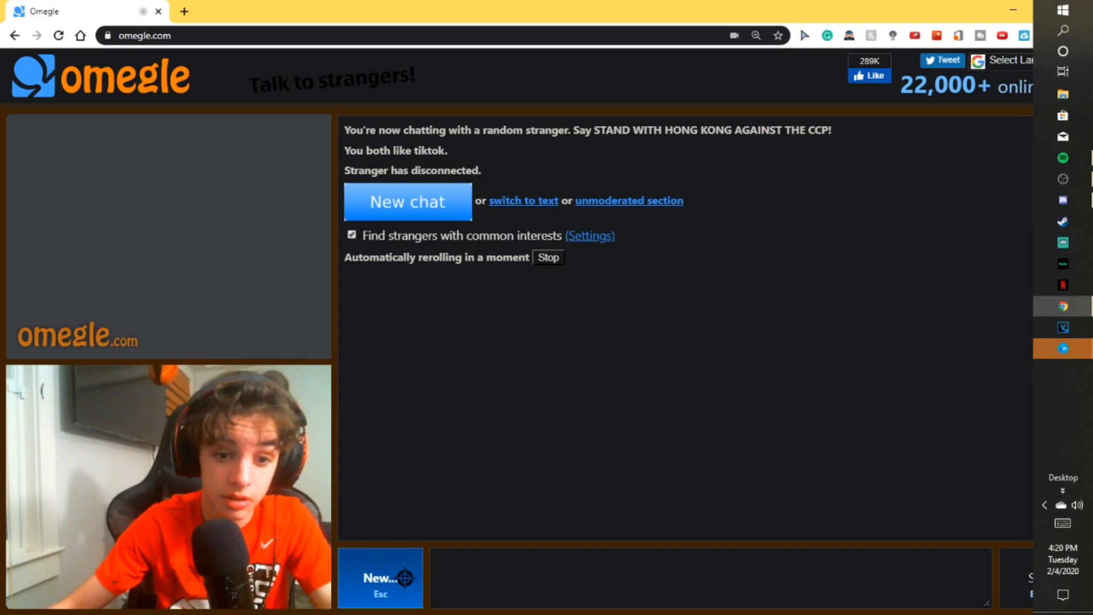
Start a new chat, then skip that stranger to match another YouTube-interest stranger
click(407, 201)
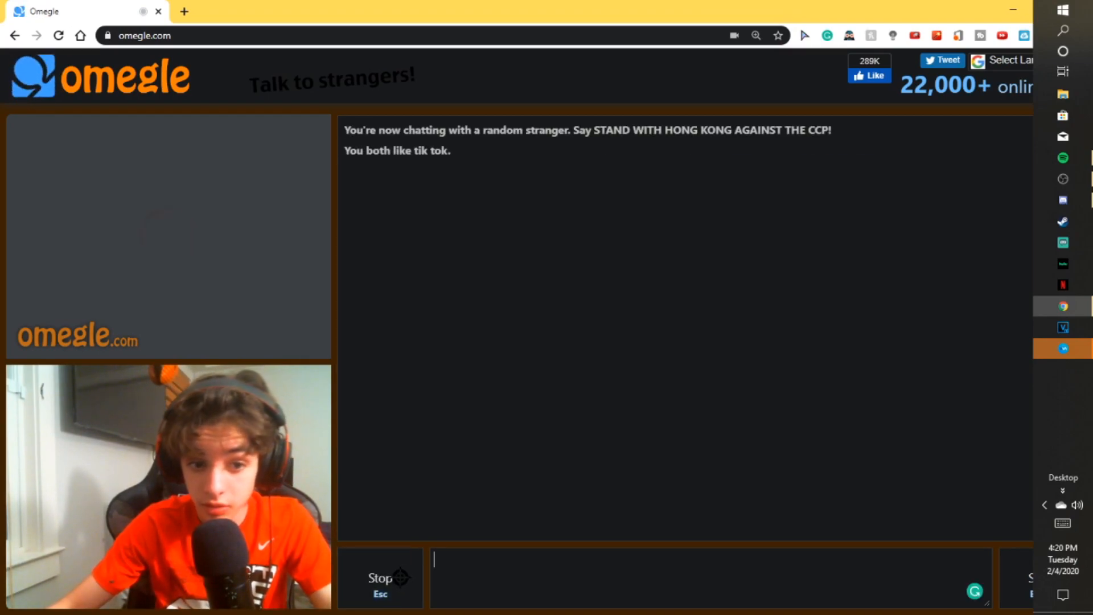
click(380, 577)
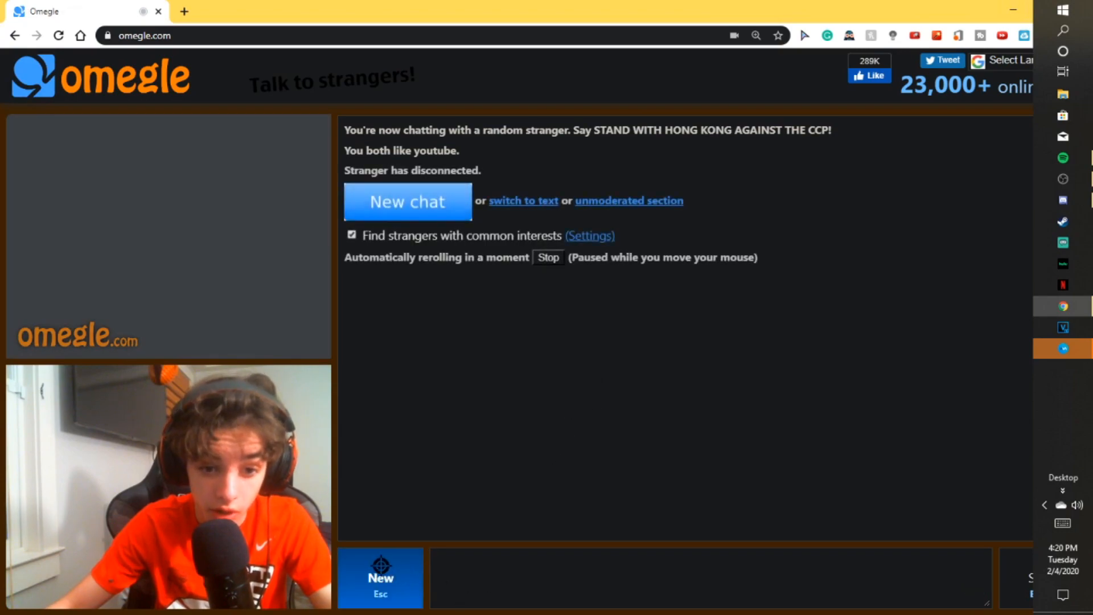
Start a new video chat to match a stranger sharing YouTube and TikTok interests
click(407, 201)
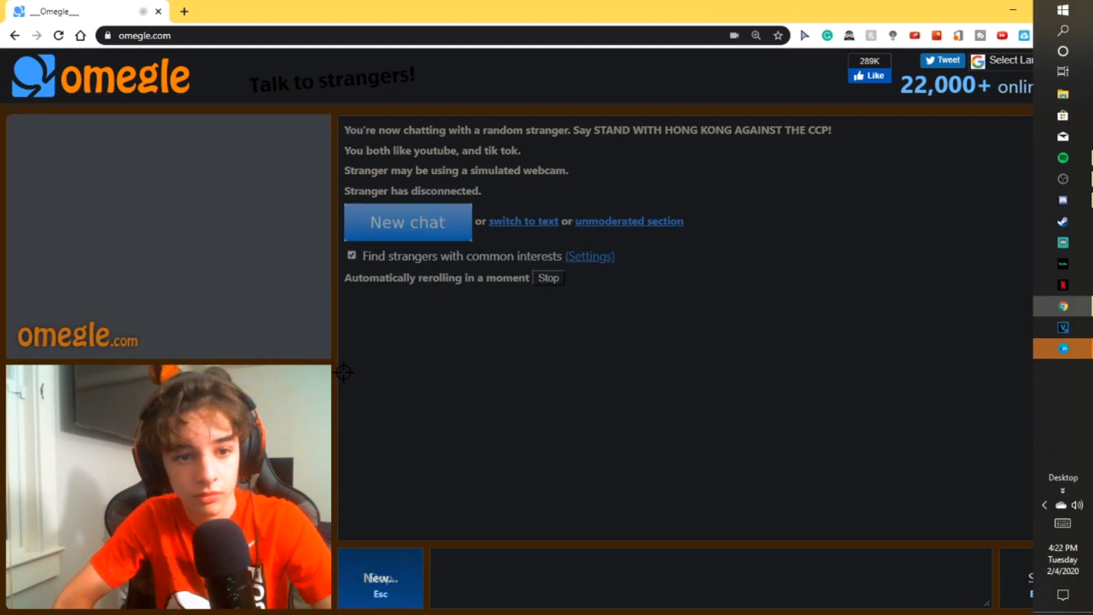
Start a new chat, then skip past the YouTube match to a TikTok-interest stranger
click(407, 221)
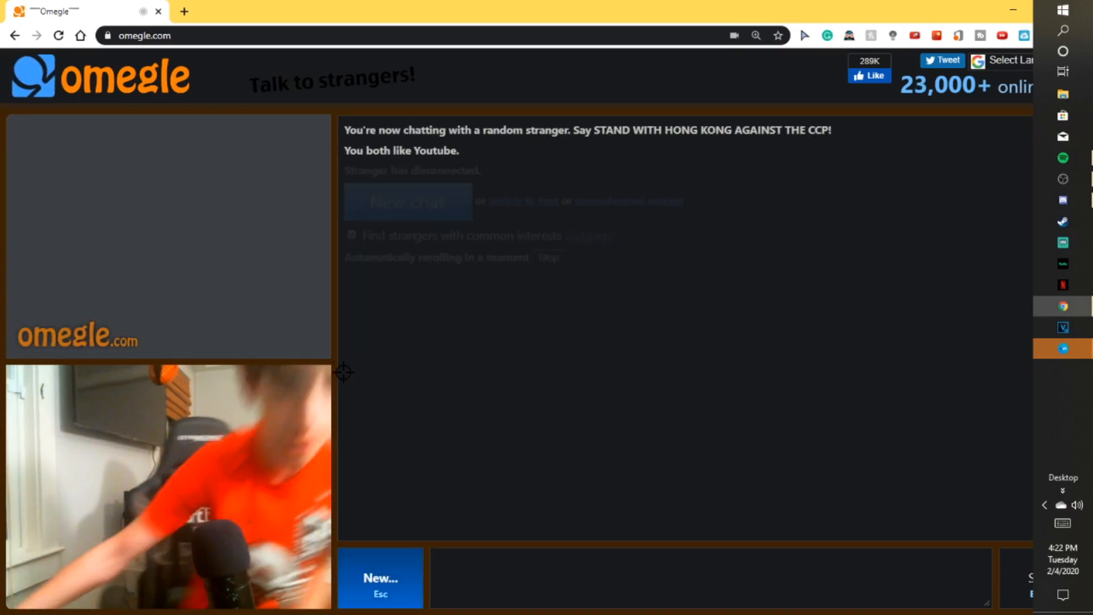
click(407, 202)
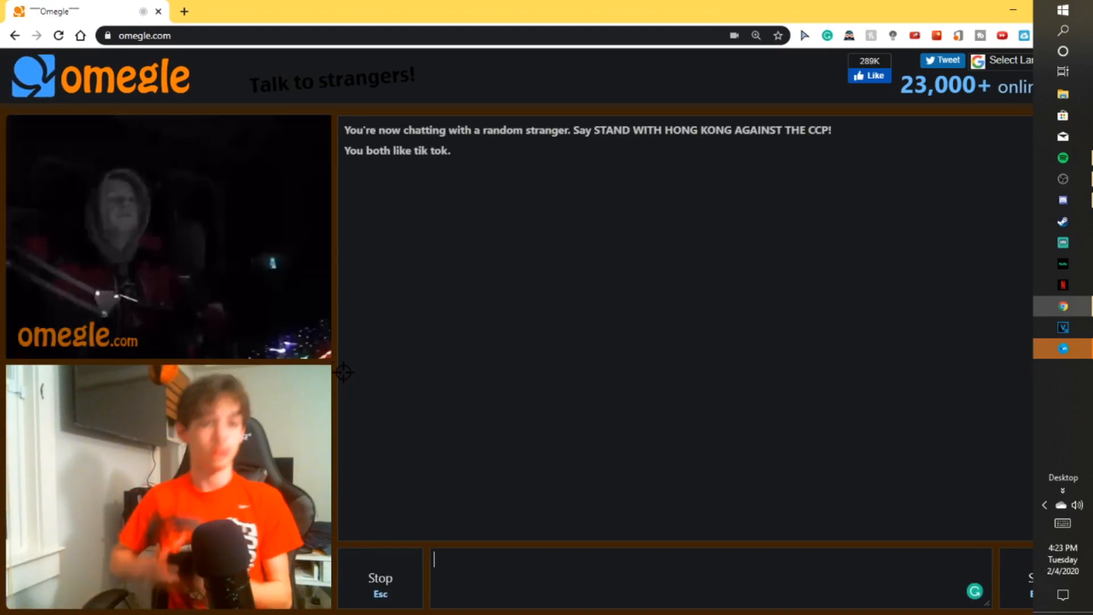